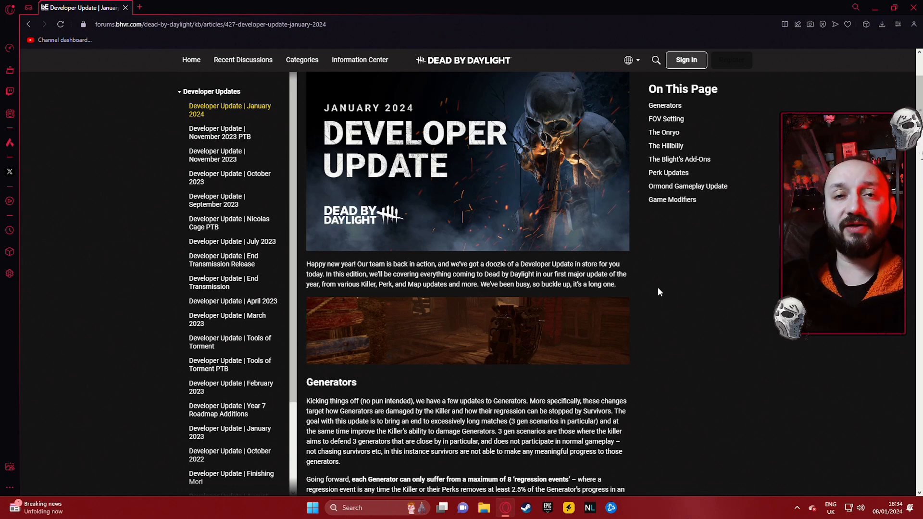
- Scroll from the January 2024 update banner and introduction down to the Generators changes
{"action": "scroll", "scroll_direction": "down", "scroll_amount": 3}
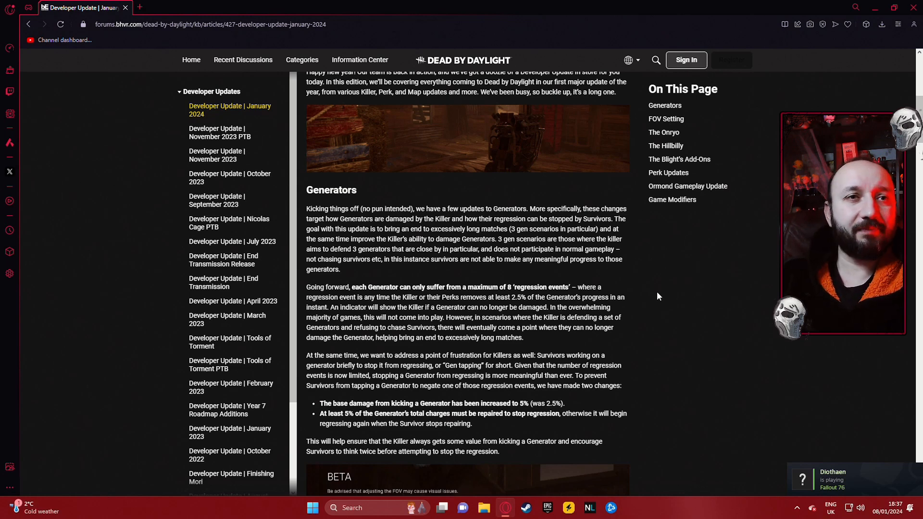
- Scroll past the Generators changes to the FOV Setting section
{"action": "scroll", "scroll_direction": "down", "scroll_amount": 3}
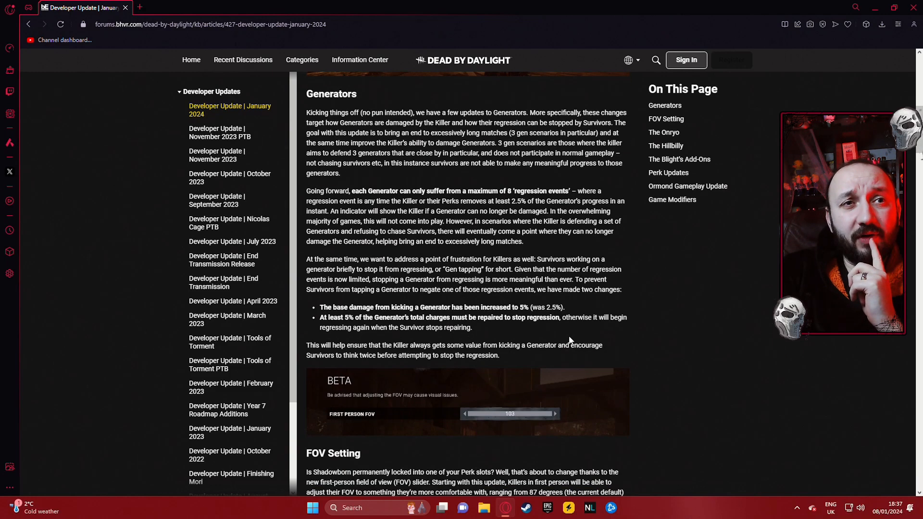
{"action": "scroll", "scroll_direction": "down", "scroll_amount": 3}
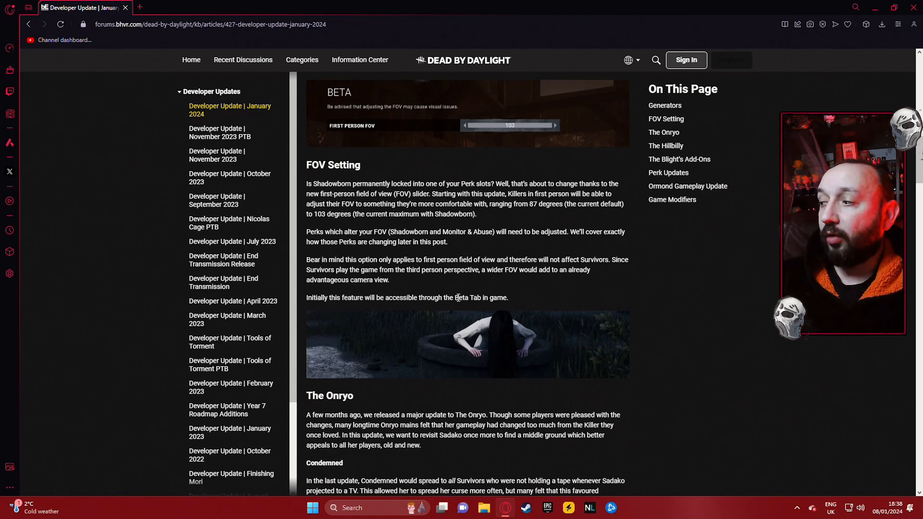
- Scroll to The Onryo heading with its Condemned, Cursed Tapes and Demanifested changes
{"action": "scroll", "scroll_direction": "down", "scroll_amount": 3}
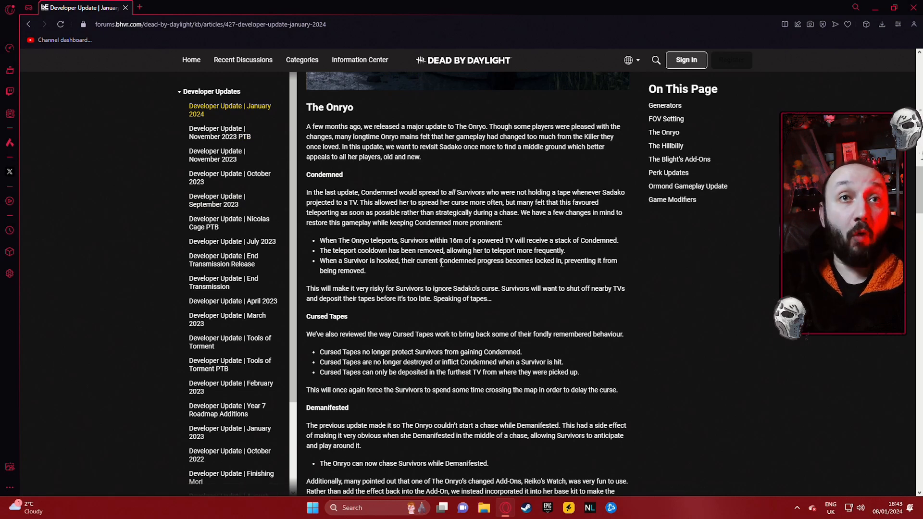
{"action": "mouse_move", "coordinate": [440, 284]}
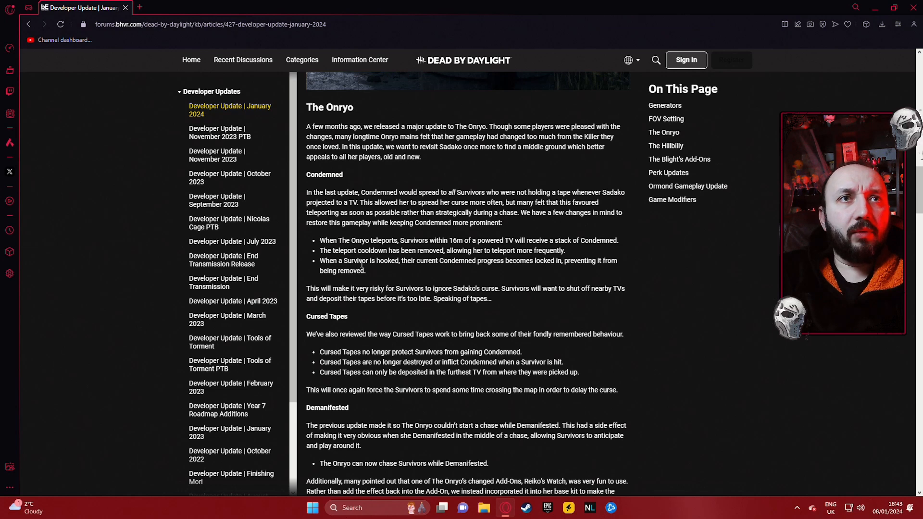
{"action": "scroll", "scroll_direction": "down", "scroll_amount": 3}
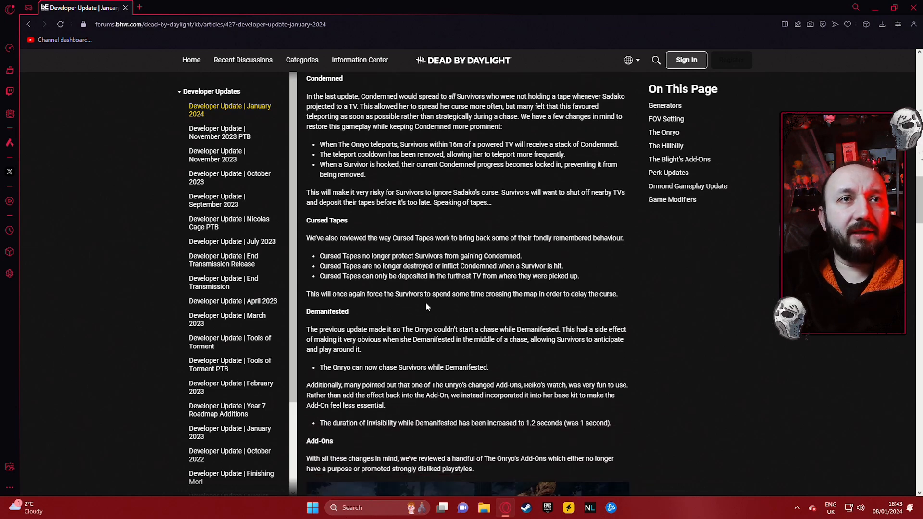
{"action": "mouse_move", "coordinate": [372, 368]}
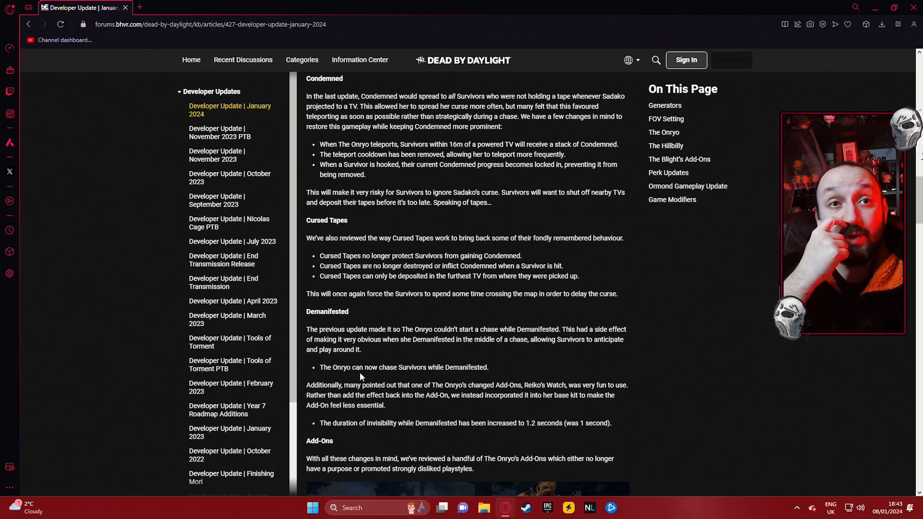
{"action": "mouse_move", "coordinate": [536, 415]}
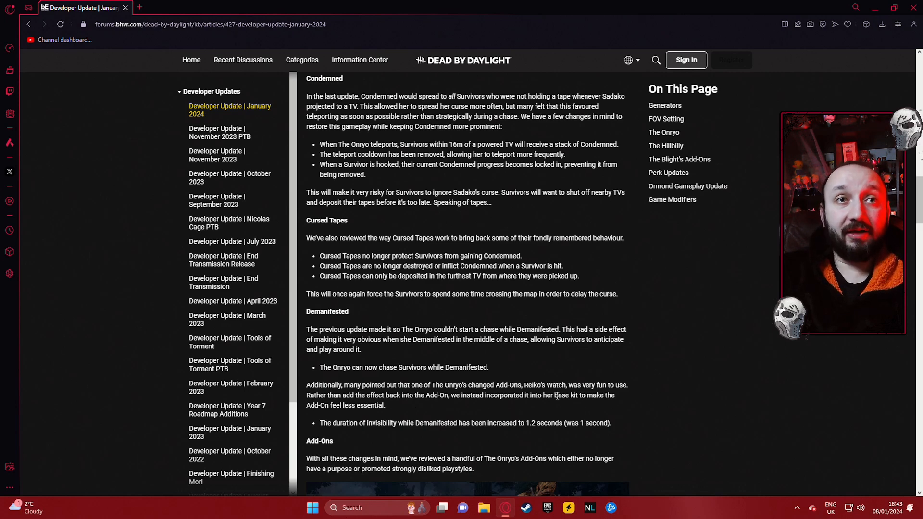
{"action": "scroll", "scroll_direction": "down", "scroll_amount": 3}
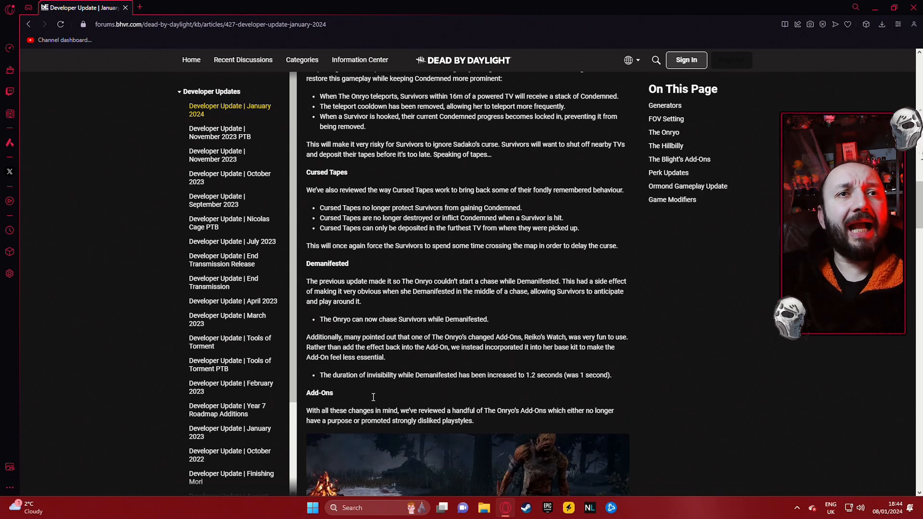
{"action": "mouse_move", "coordinate": [446, 387]}
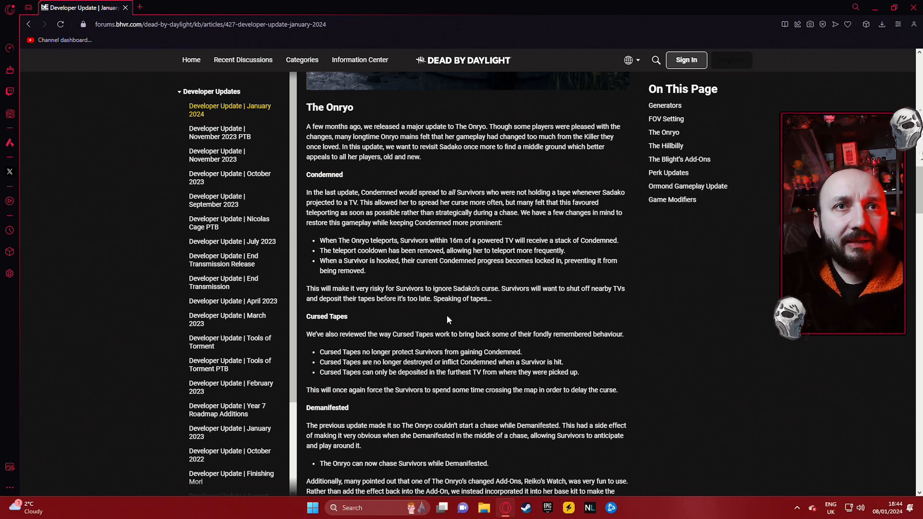
- Scroll through The Onryo's Condemned changes to the Cursed Tapes bullets
{"action": "scroll", "scroll_direction": "down", "scroll_amount": 3}
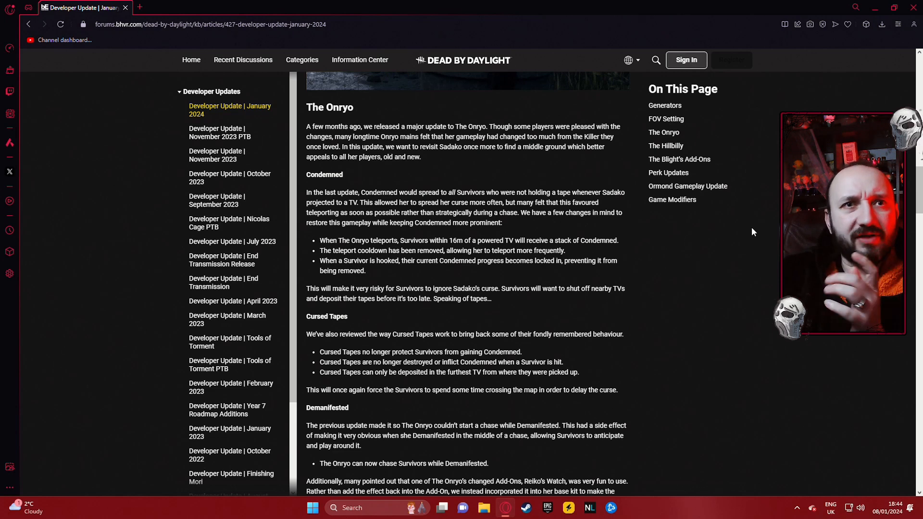
{"action": "scroll", "scroll_direction": "down", "scroll_amount": 3}
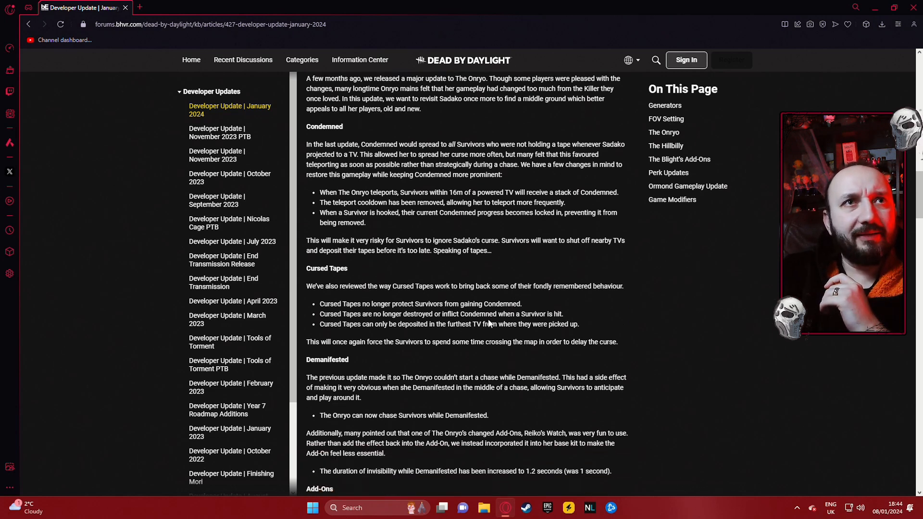
{"action": "scroll", "scroll_direction": "down", "scroll_amount": 3}
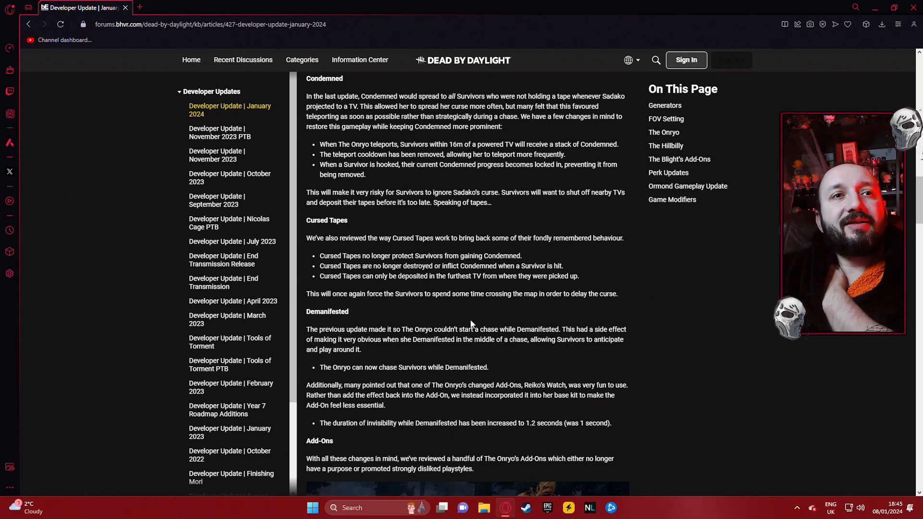
{"action": "mouse_move", "coordinate": [469, 230]}
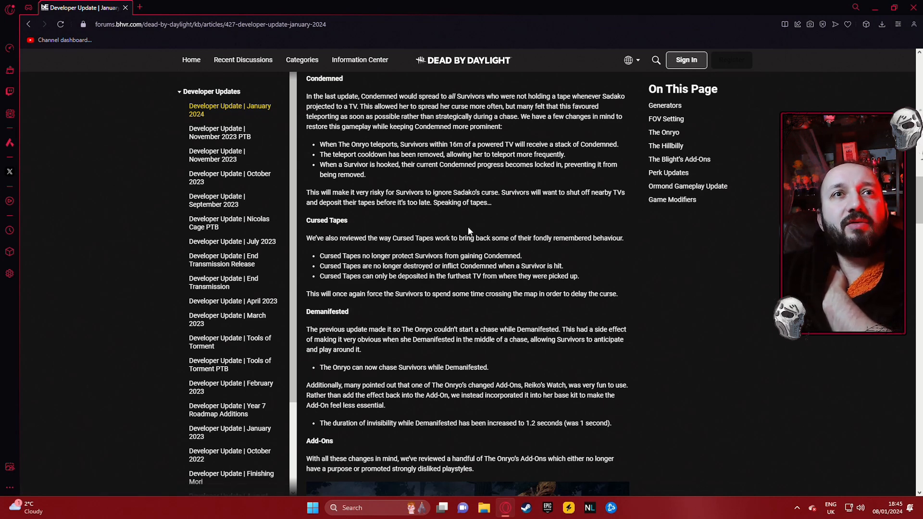
{"action": "mouse_move", "coordinate": [477, 238]}
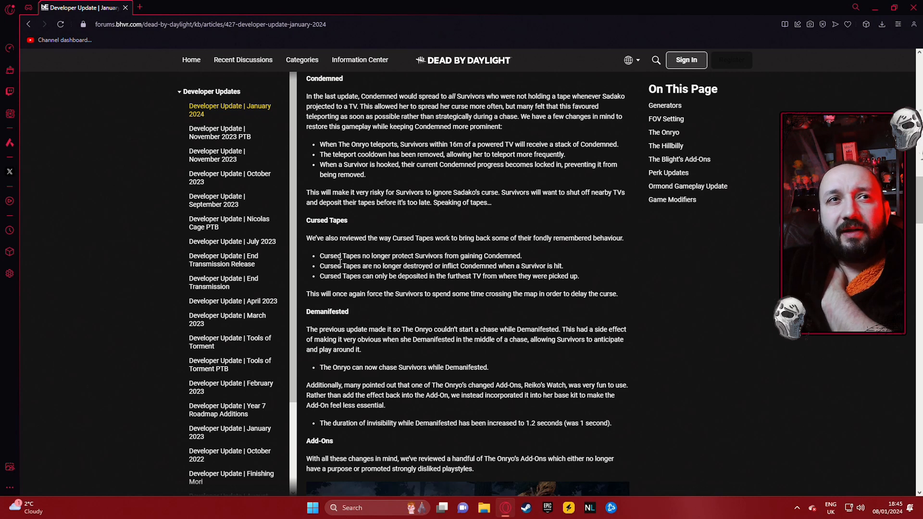
- Highlight the bullet about depositing Cursed Tapes at the furthest TV, then deselect it
{"action": "left_click_drag", "start_coordinate": [338, 255], "coordinate": [568, 275]}
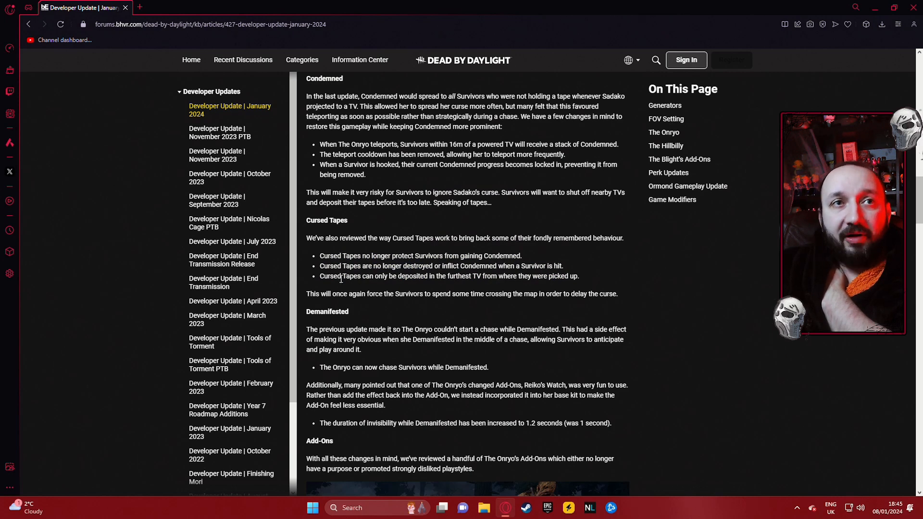
{"action": "left_click_drag", "start_coordinate": [319, 275], "coordinate": [565, 275]}
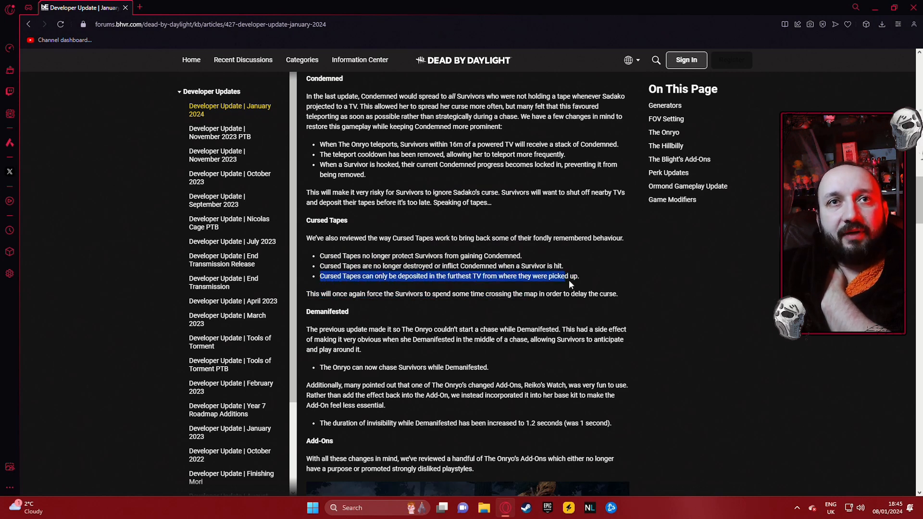
{"action": "left_click", "coordinate": [456, 315]}
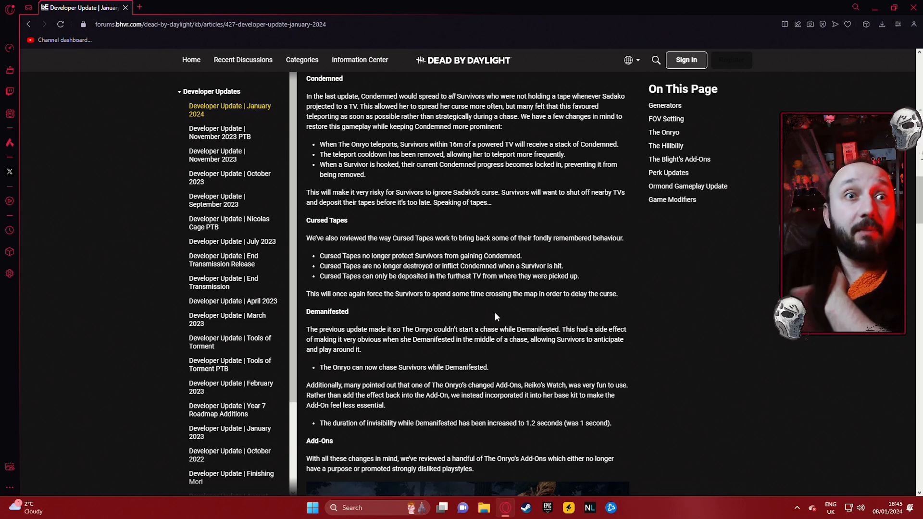
{"action": "mouse_move", "coordinate": [545, 277]}
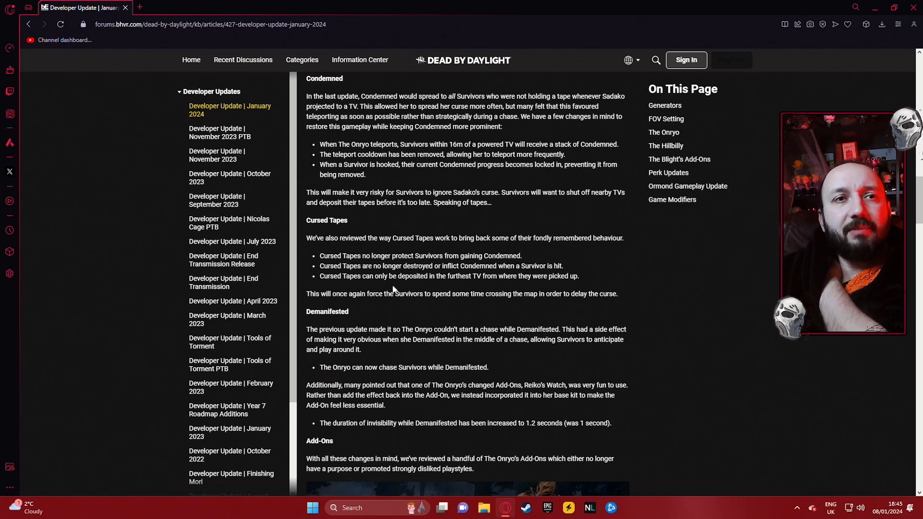
- Read through The Hillbilly's Overdrive, Cleaning Up and Add-Ons changes down to The Blight's Add-Ons
{"action": "scroll", "scroll_direction": "down", "scroll_amount": 3}
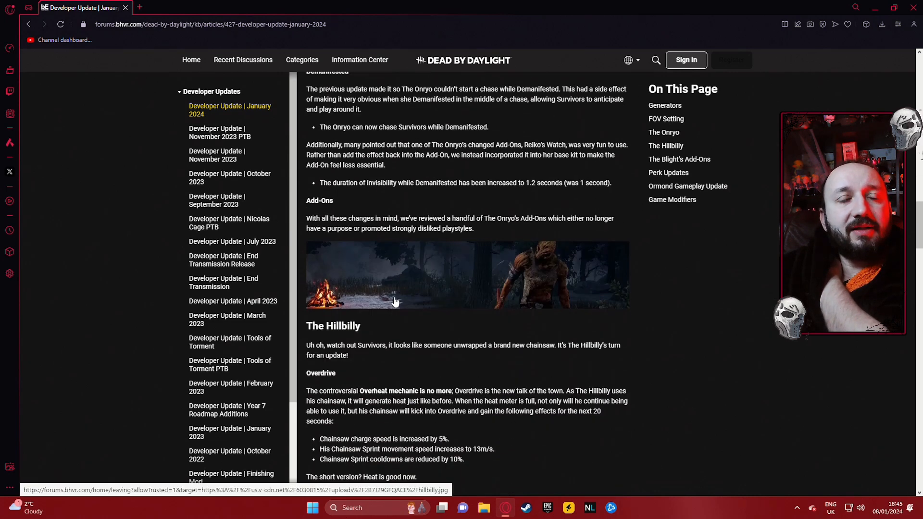
{"action": "scroll", "scroll_direction": "down", "scroll_amount": 3}
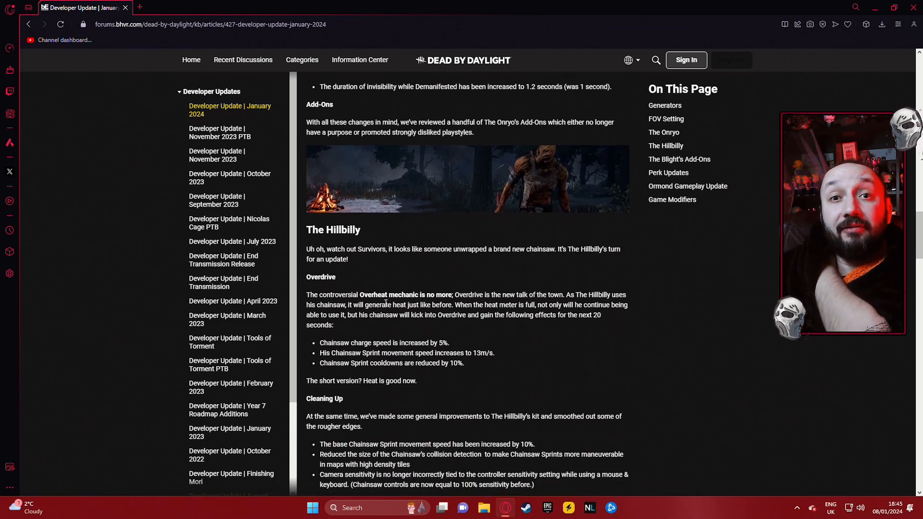
{"action": "scroll", "scroll_direction": "down", "scroll_amount": 3}
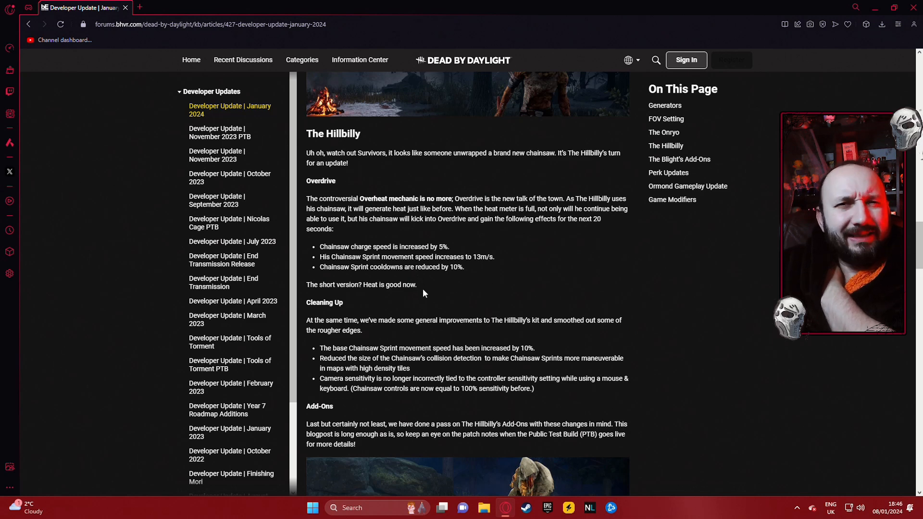
{"action": "mouse_move", "coordinate": [498, 254]}
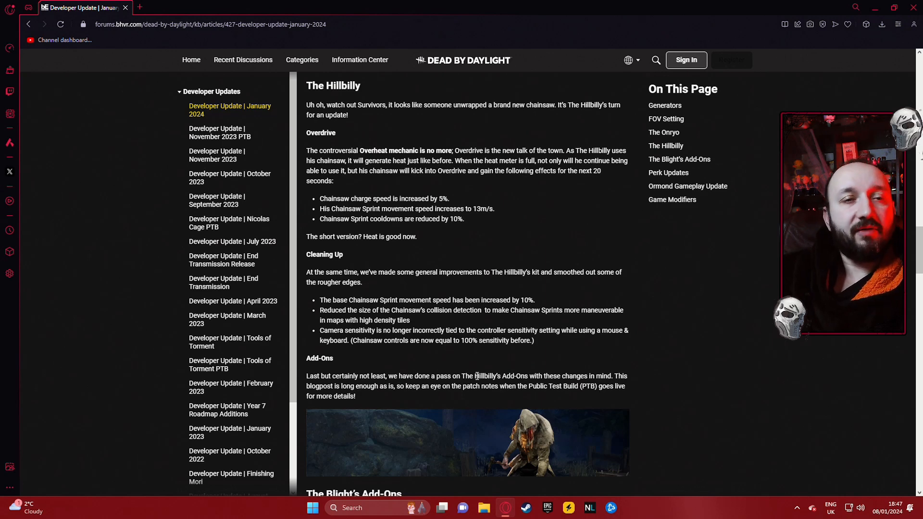
{"action": "scroll", "scroll_direction": "down", "scroll_amount": 3}
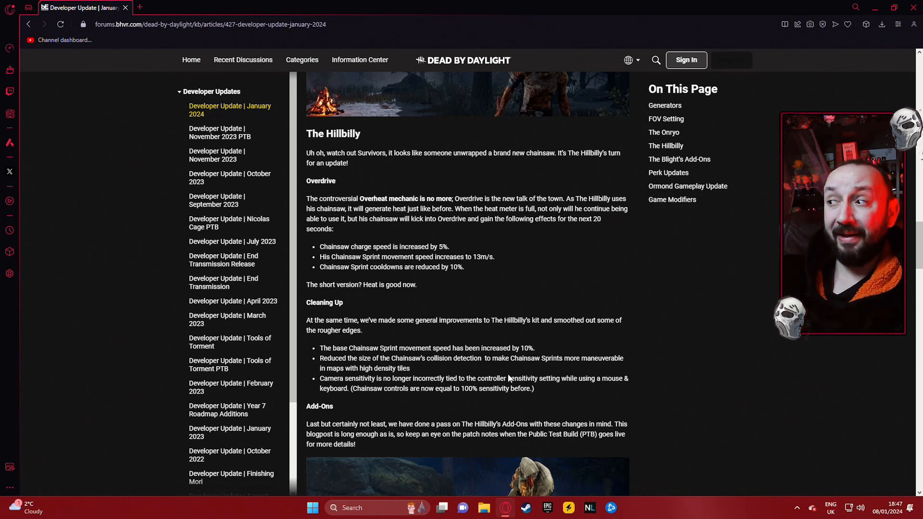
{"action": "scroll", "scroll_direction": "down", "scroll_amount": 3}
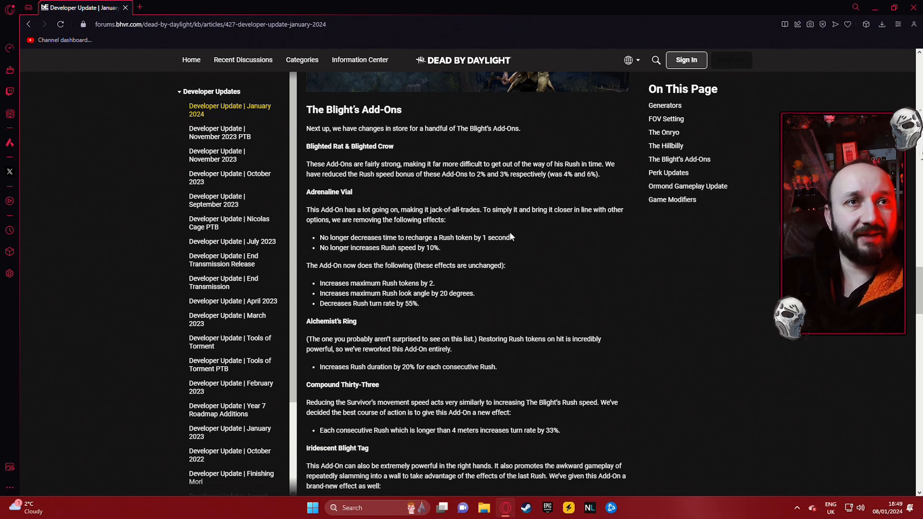
- Scroll through The Blight's Add-Ons to Perk Updates, starting with Save the Best for Last
{"action": "scroll", "scroll_direction": "down", "scroll_amount": 3}
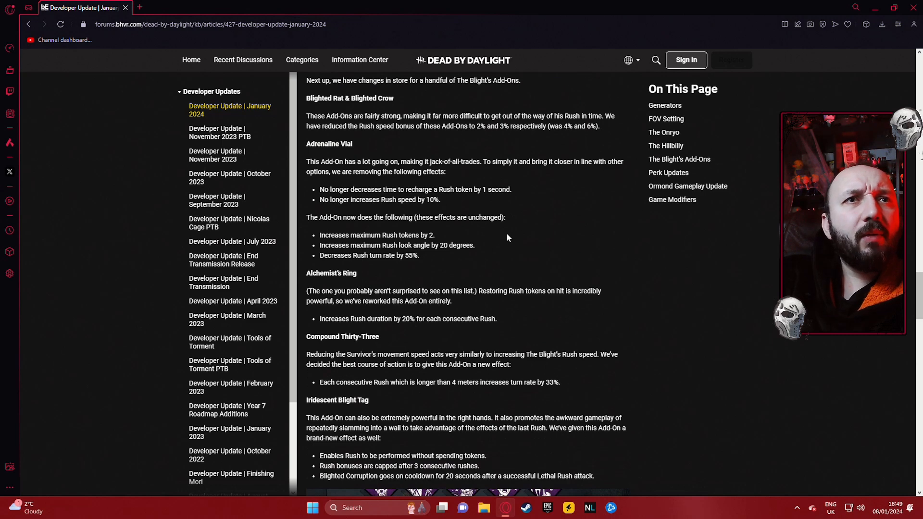
{"action": "scroll", "scroll_direction": "down", "scroll_amount": 3}
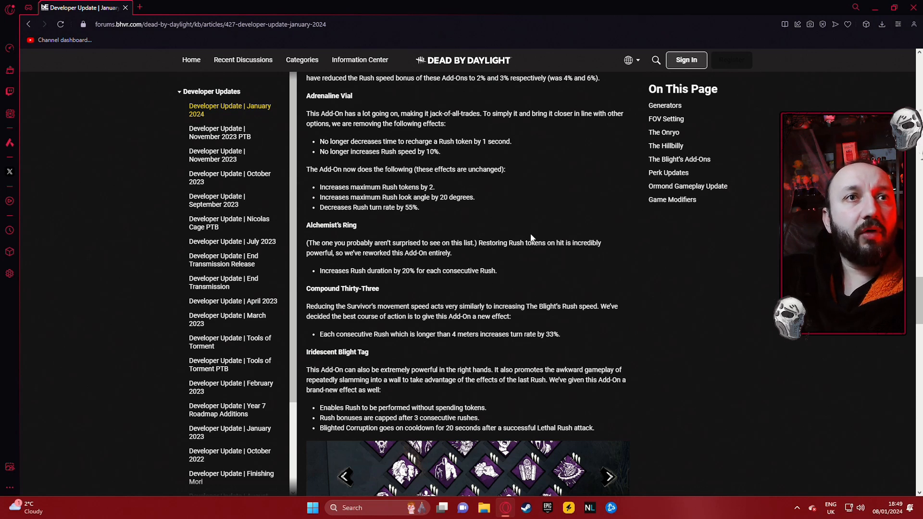
{"action": "mouse_move", "coordinate": [498, 252]}
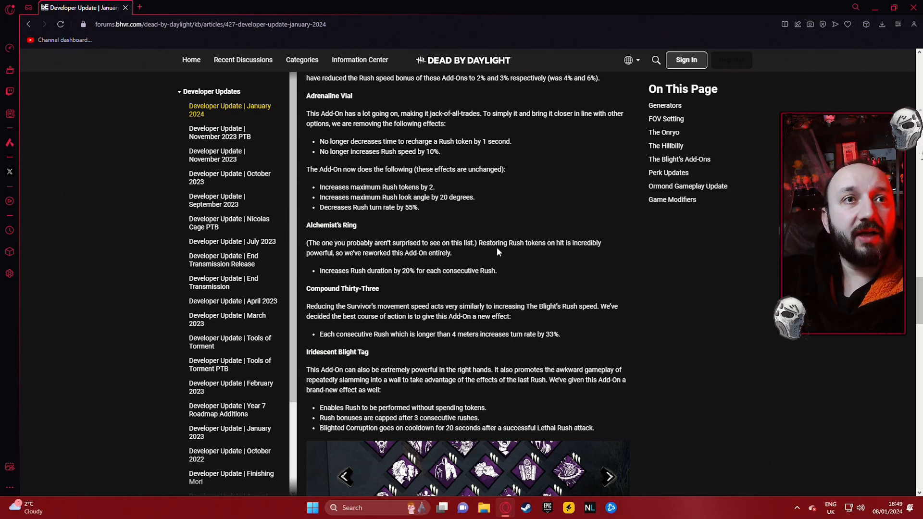
{"action": "mouse_move", "coordinate": [498, 254]}
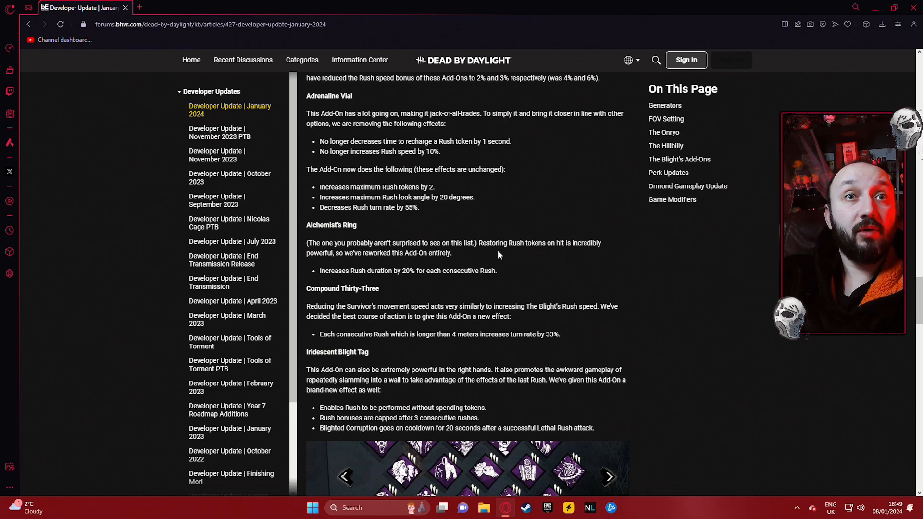
{"action": "mouse_move", "coordinate": [500, 257]}
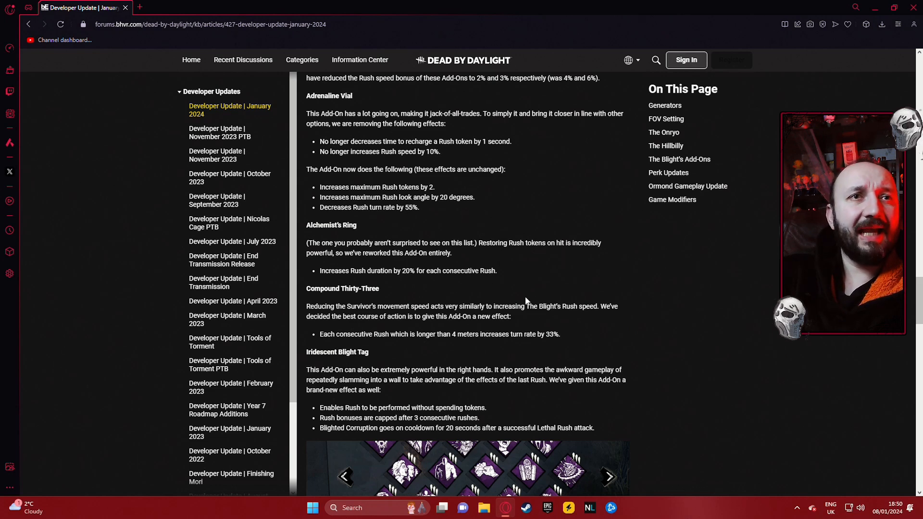
{"action": "scroll", "scroll_direction": "down", "scroll_amount": 3}
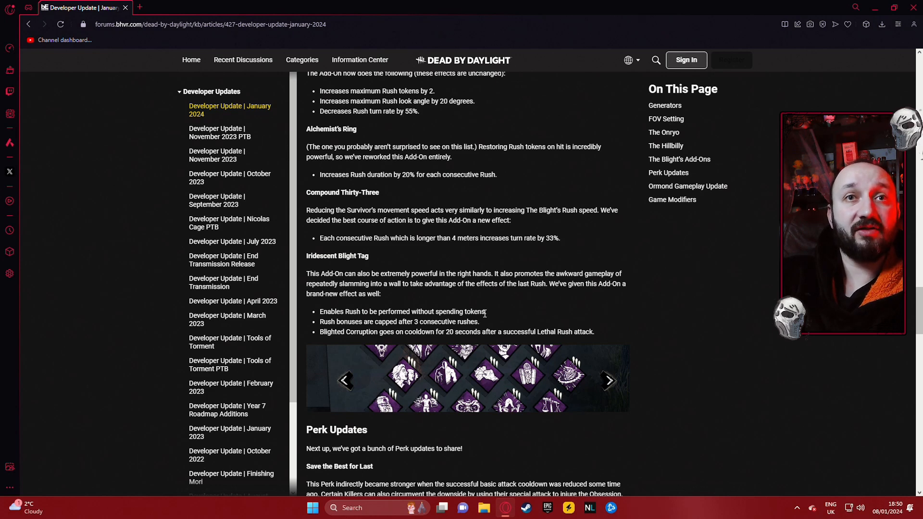
{"action": "scroll", "scroll_direction": "down", "scroll_amount": 3}
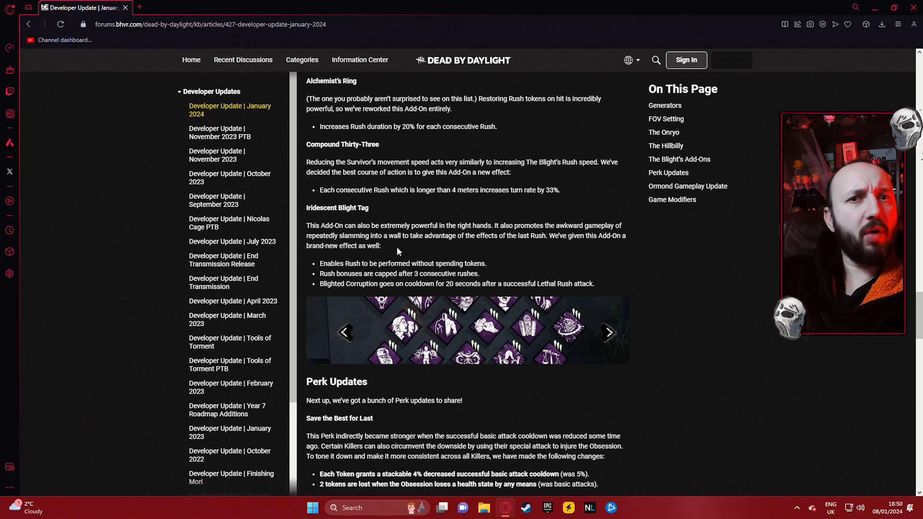
{"action": "mouse_move", "coordinate": [228, 222]}
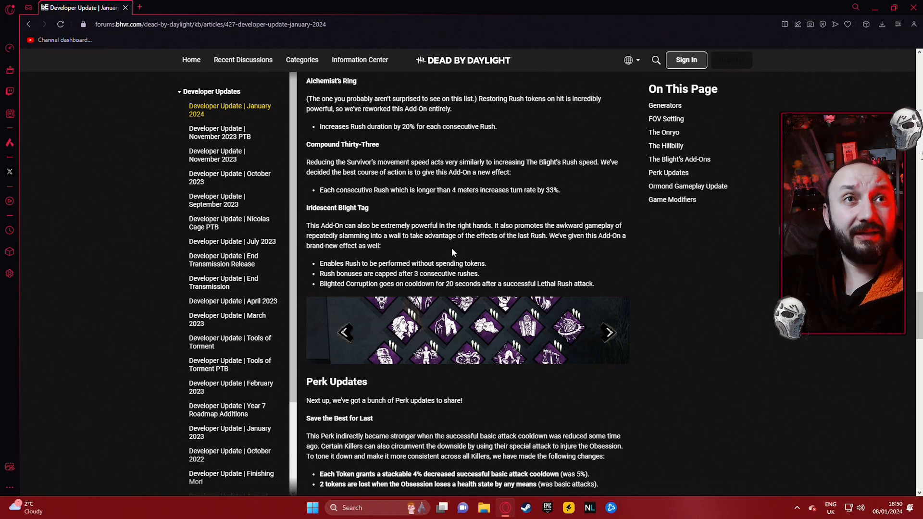
{"action": "scroll", "scroll_direction": "up", "scroll_amount": 3}
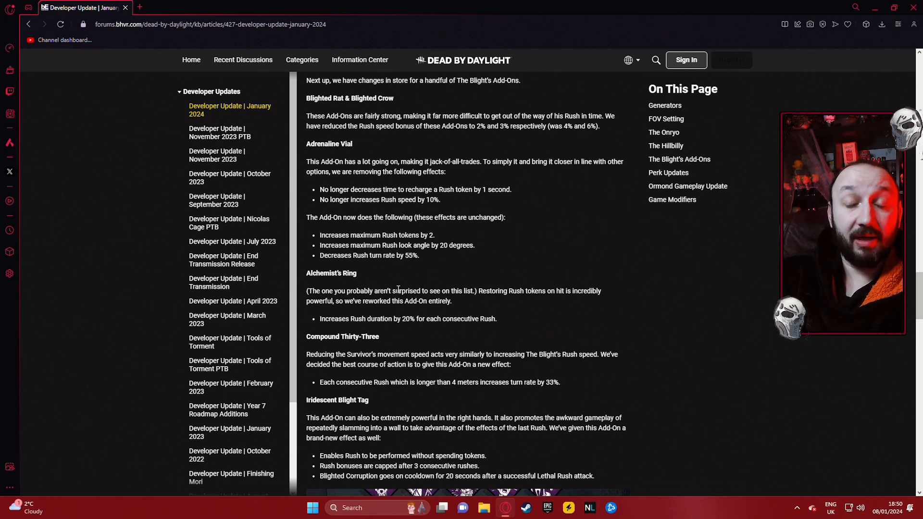
{"action": "scroll", "scroll_direction": "down", "scroll_amount": 3}
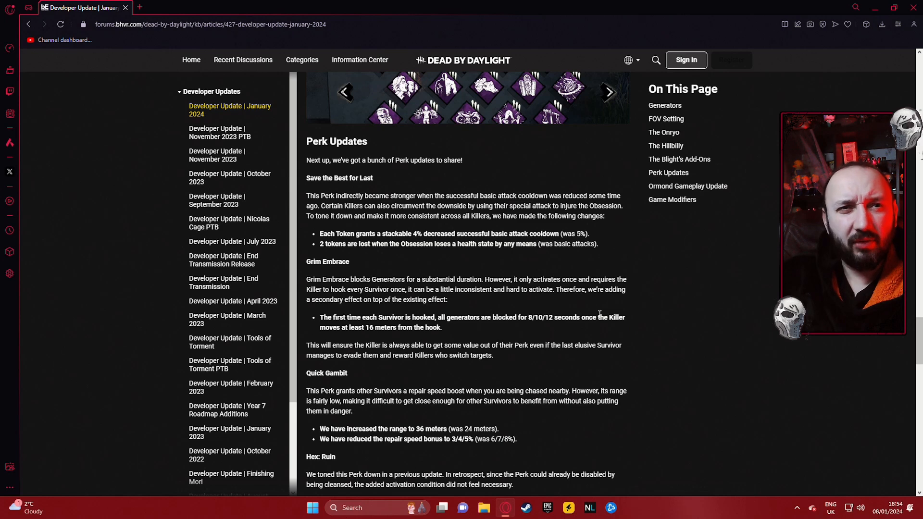
- Read the Grim Embrace, Quick Gambit, Hex: Ruin, Shadowborn and Monitor & Abuse changes
{"action": "scroll", "scroll_direction": "down", "scroll_amount": 3}
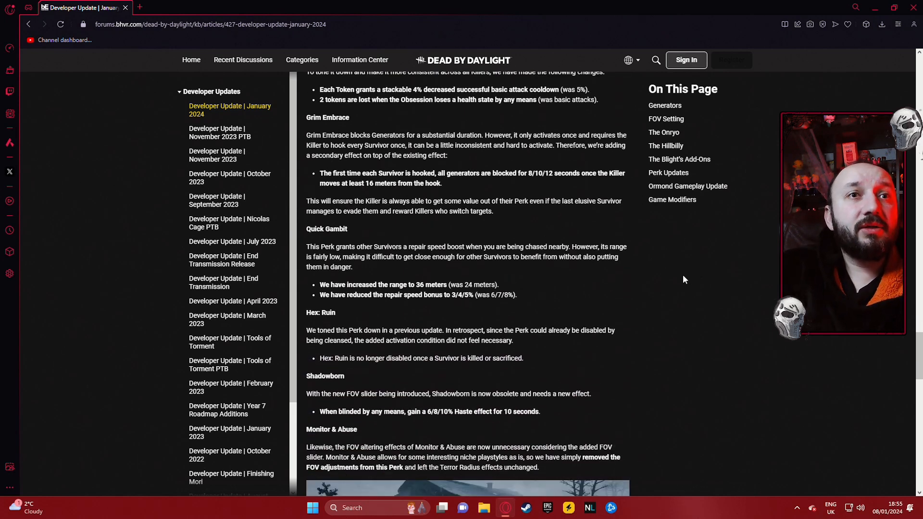
{"action": "mouse_move", "coordinate": [664, 289]}
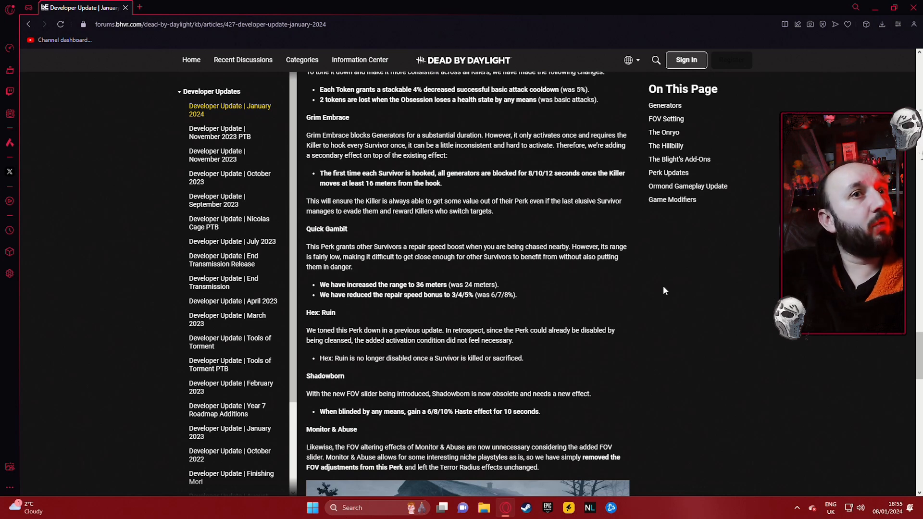
{"action": "mouse_move", "coordinate": [624, 330]}
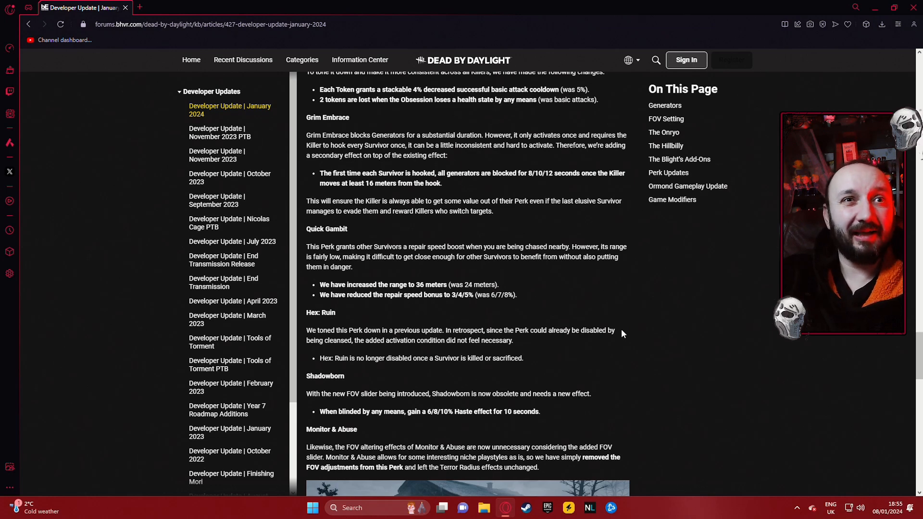
{"action": "scroll", "scroll_direction": "down", "scroll_amount": 3}
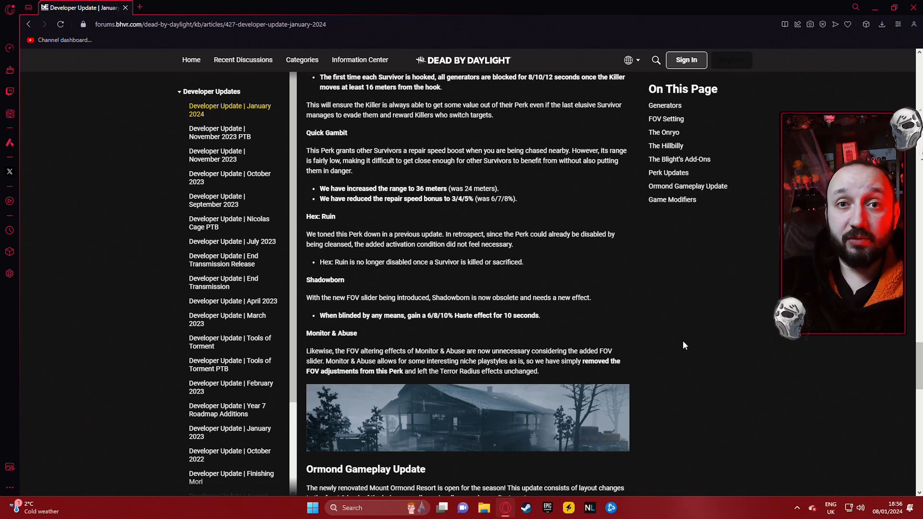
- Skim Game Modifiers and the article's closing, then return to Ormond's Generator kicking section
{"action": "scroll", "scroll_direction": "down", "scroll_amount": 3}
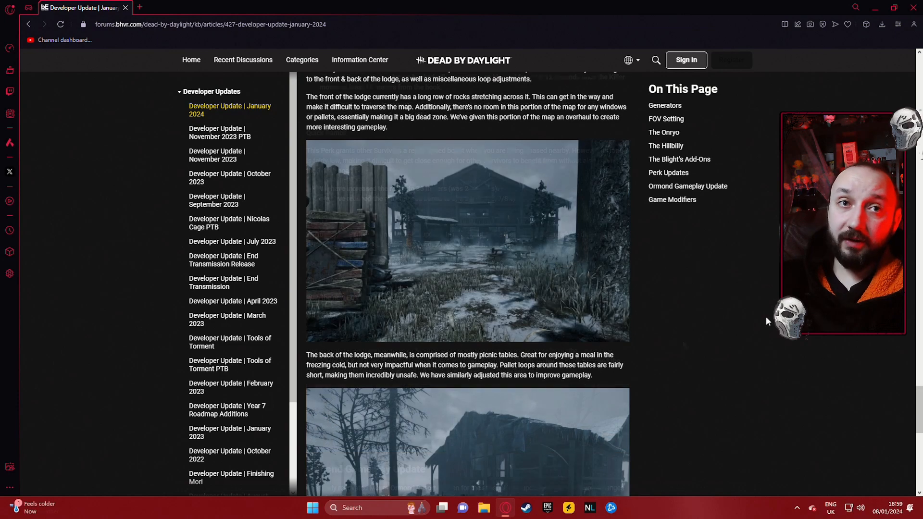
{"action": "scroll", "scroll_direction": "down", "scroll_amount": 3}
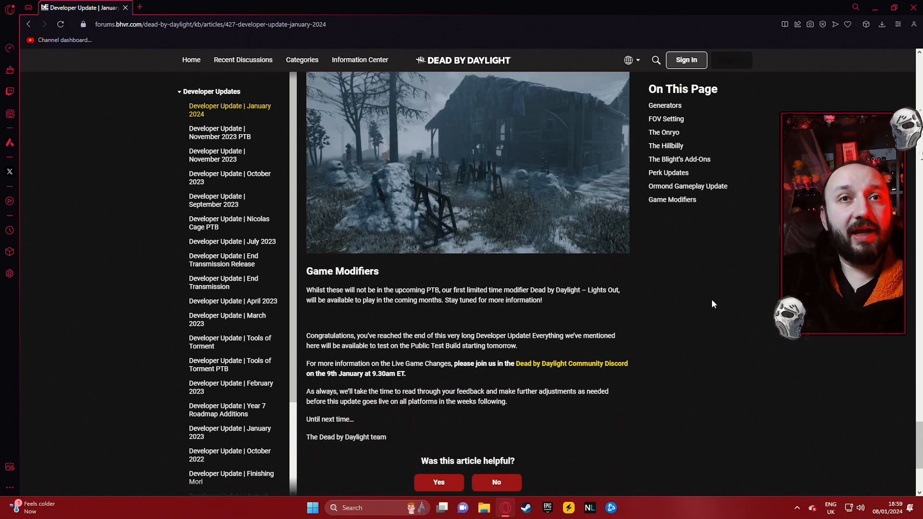
{"action": "scroll", "scroll_direction": "up", "scroll_amount": 3}
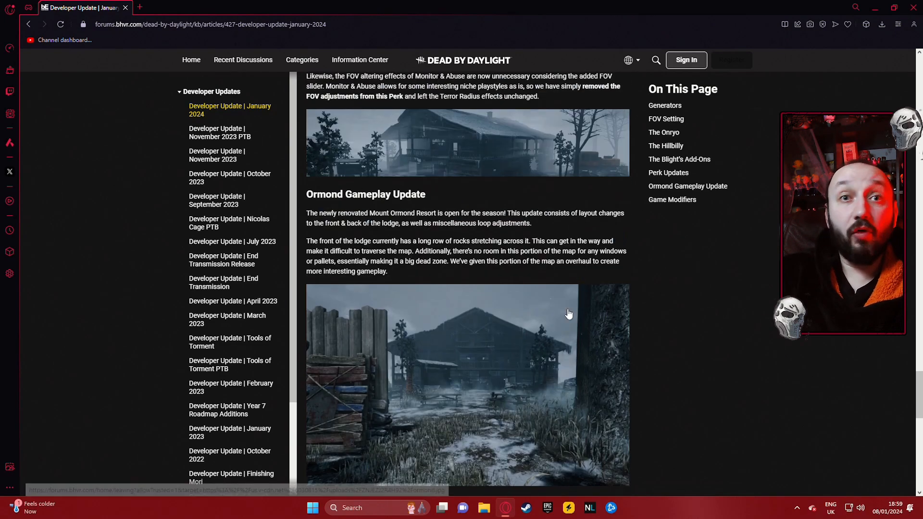
{"action": "scroll", "scroll_direction": "down", "scroll_amount": 3}
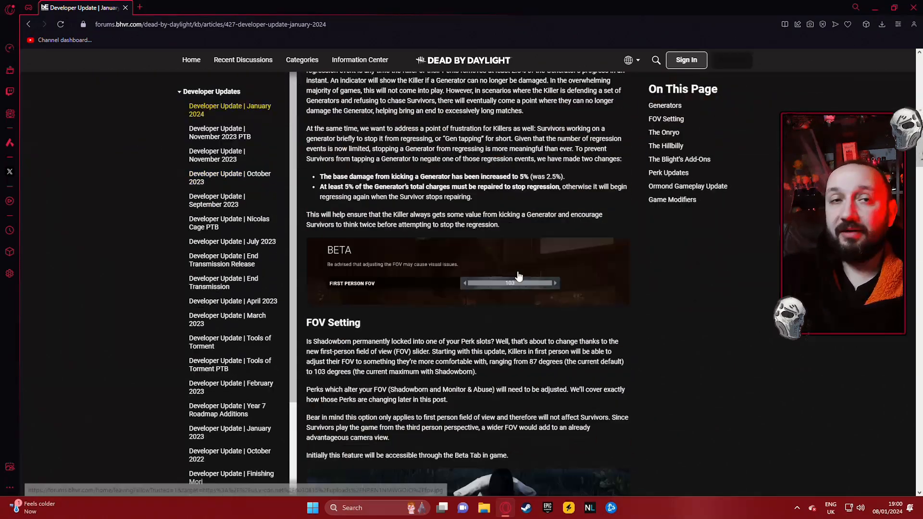
{"action": "scroll", "scroll_direction": "down", "scroll_amount": 3}
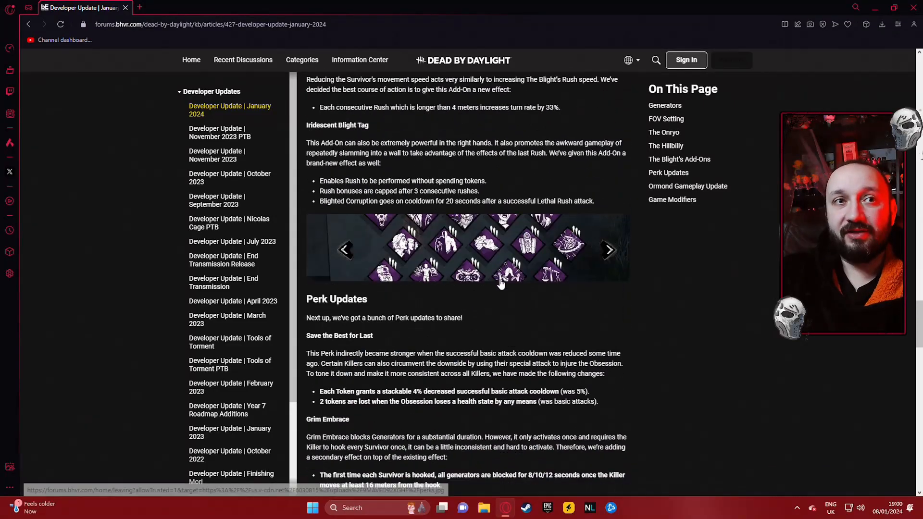
{"action": "scroll", "scroll_direction": "down", "scroll_amount": 3}
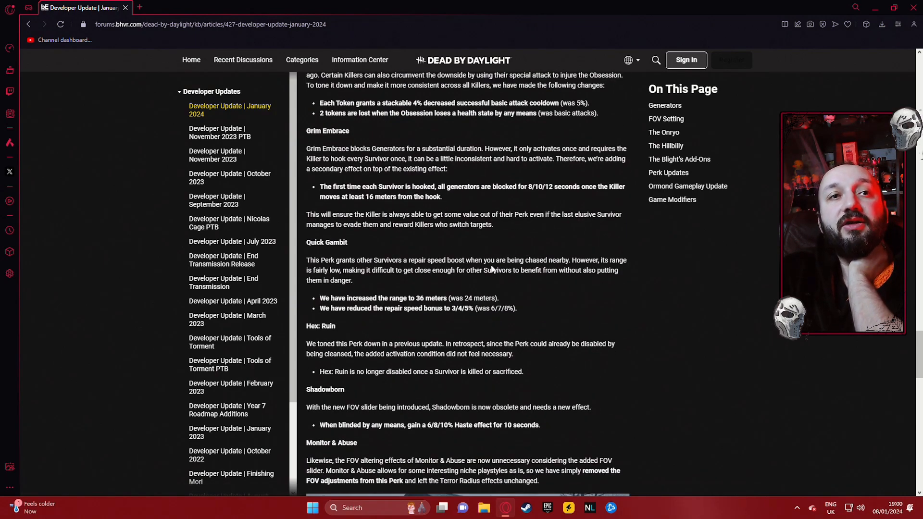
{"action": "scroll", "scroll_direction": "down", "scroll_amount": 3}
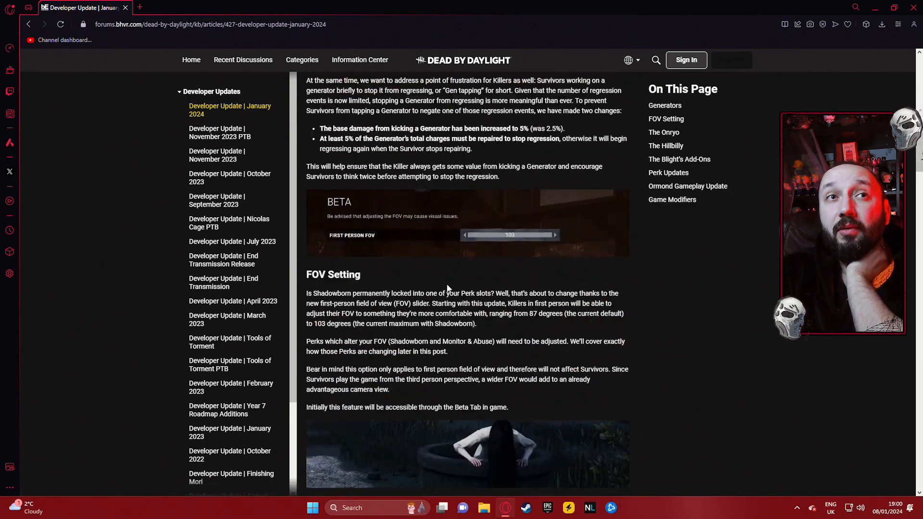
{"action": "scroll", "scroll_direction": "down", "scroll_amount": 3}
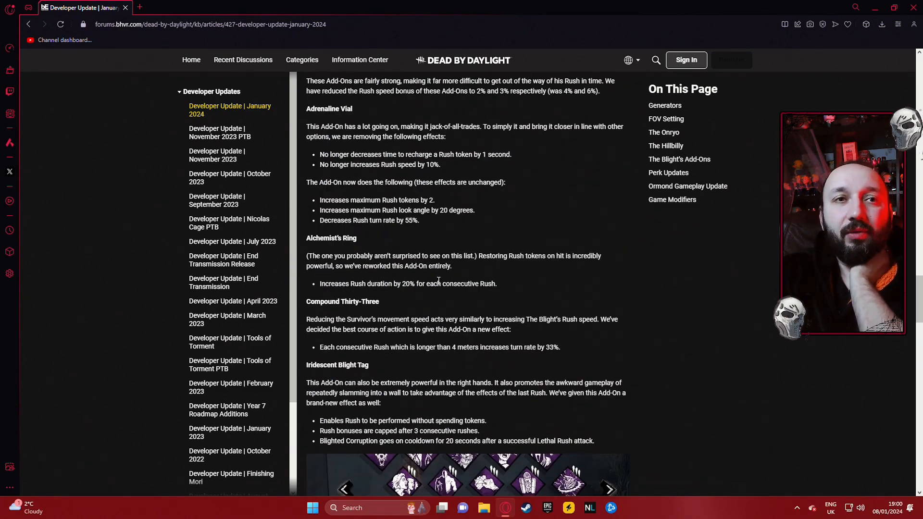
{"action": "scroll", "scroll_direction": "down", "scroll_amount": 3}
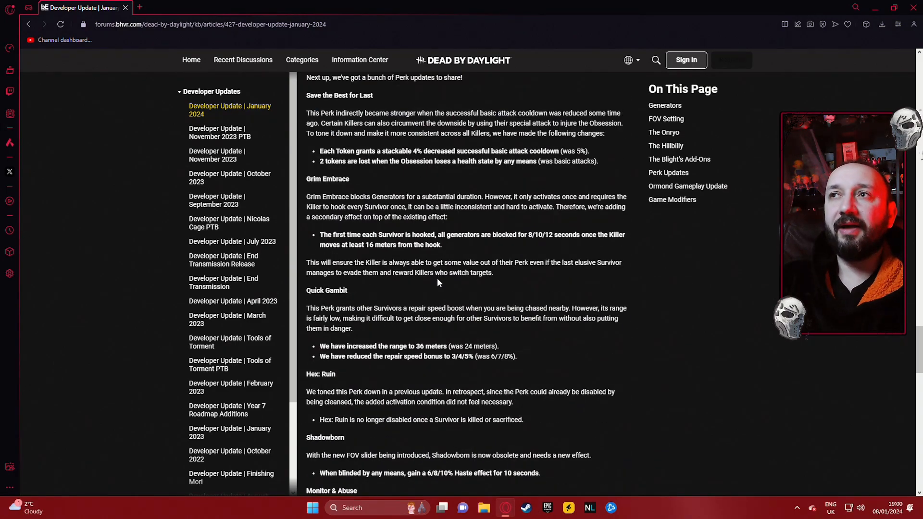